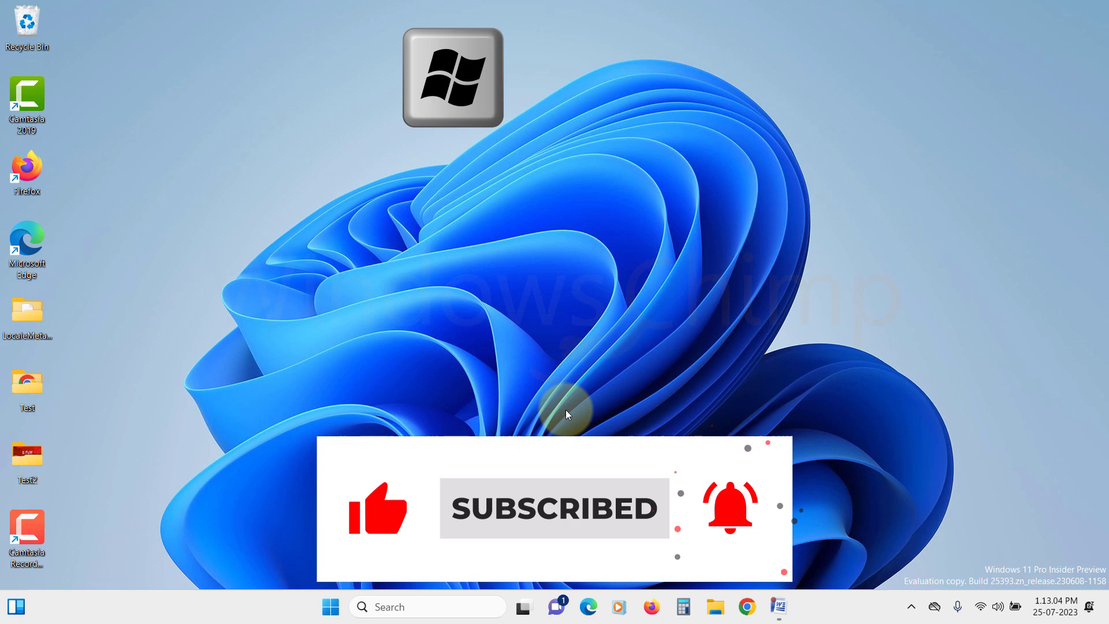
# Step: Restart the Windows Event Log service from its context menu and close Services
pyautogui.press('Win+r')
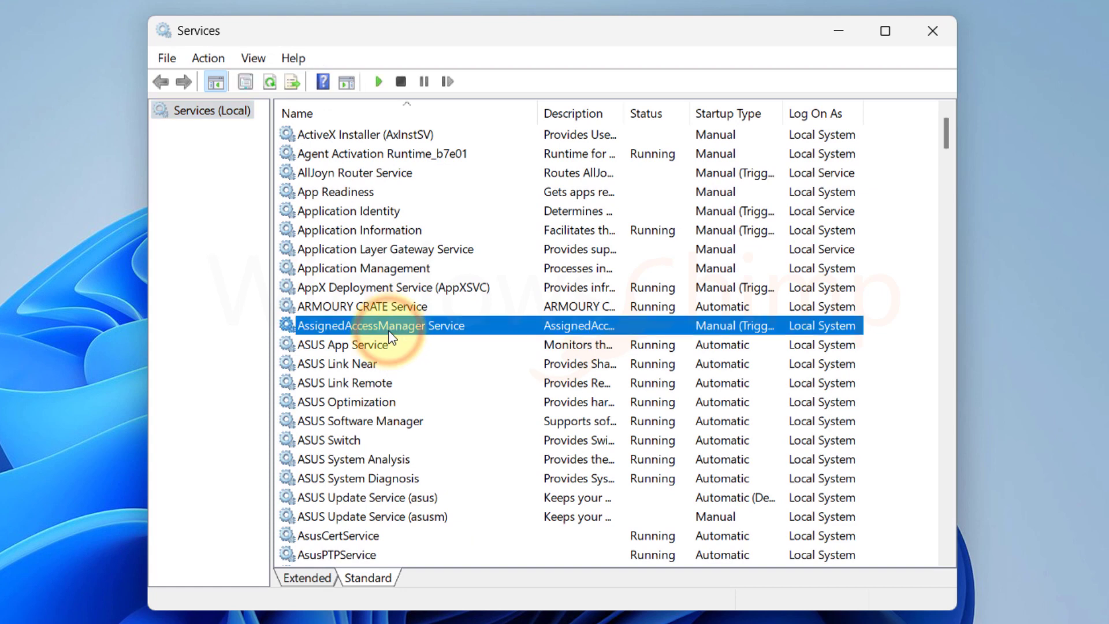
pyautogui.scroll(-3)
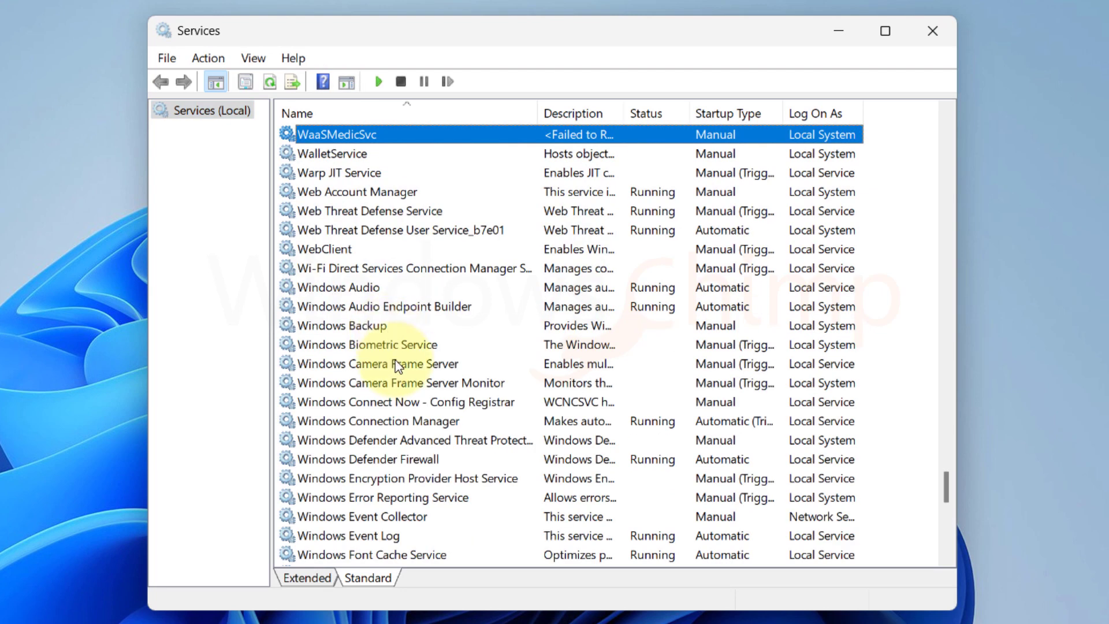
pyautogui.rightClick(346, 364)
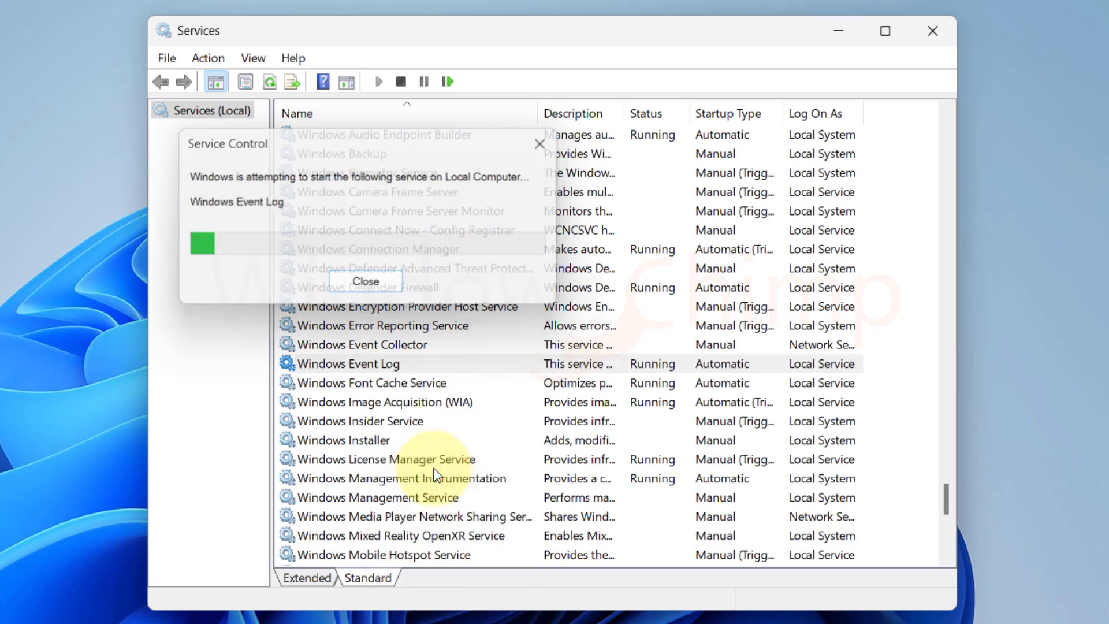
pyautogui.click(366, 282)
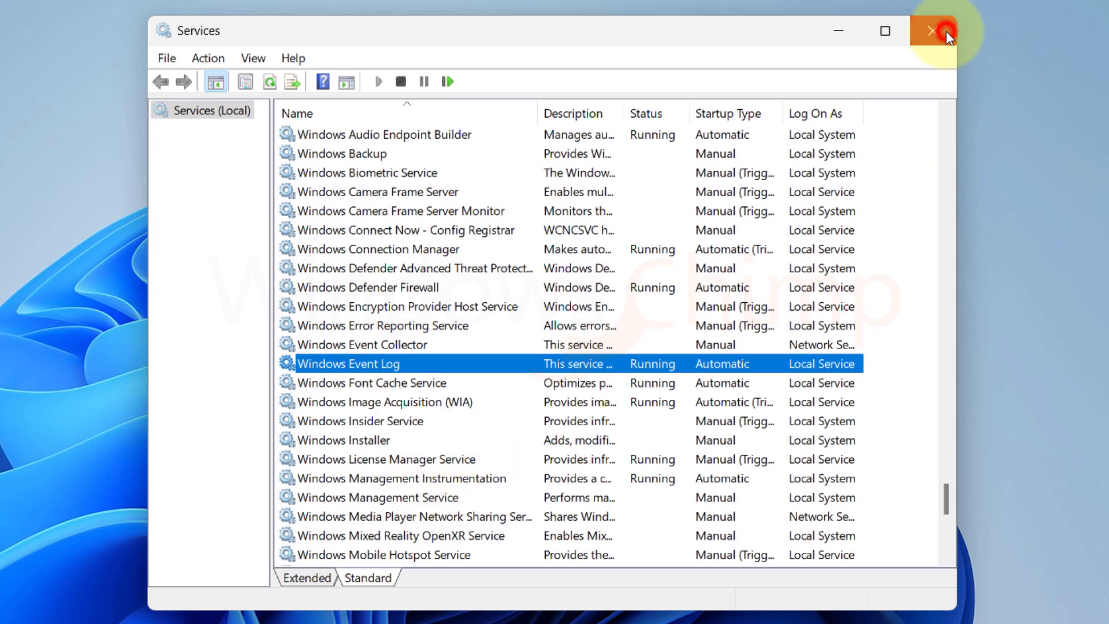
pyautogui.click(930, 31)
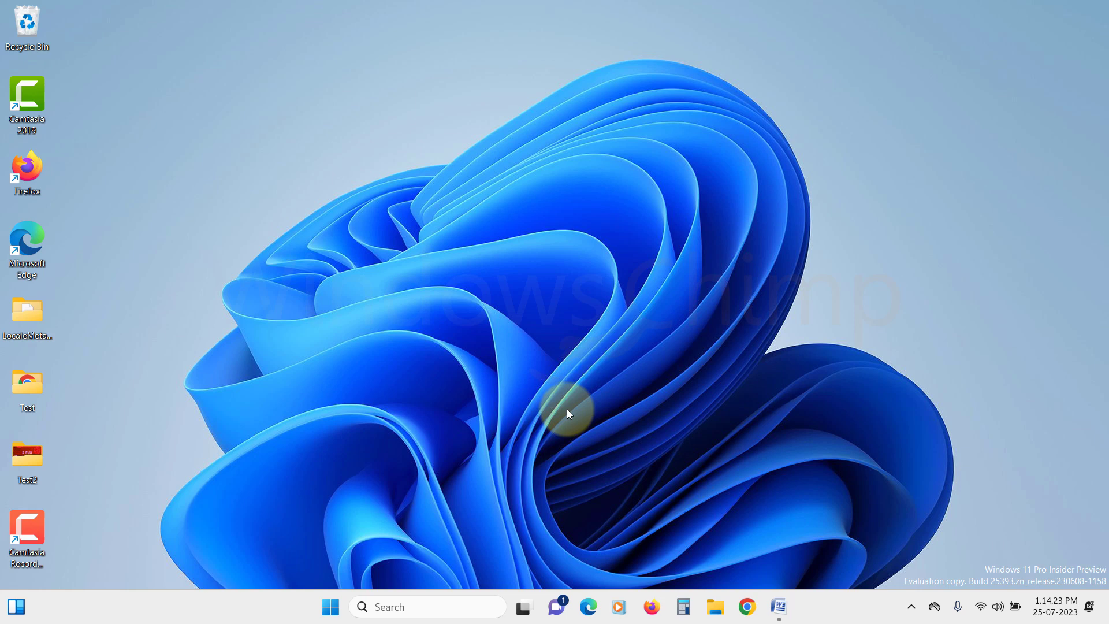
# Step: Send the pending updates on the Windows Update page to download and install, then close Settings
pyautogui.press('Win+i')
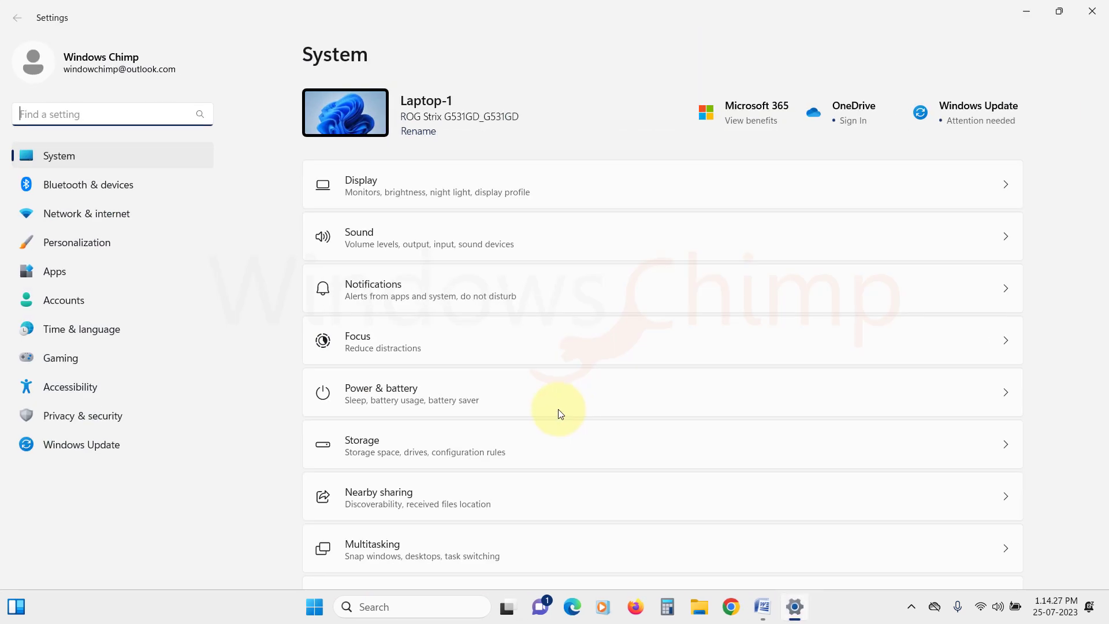
pyautogui.click(81, 444)
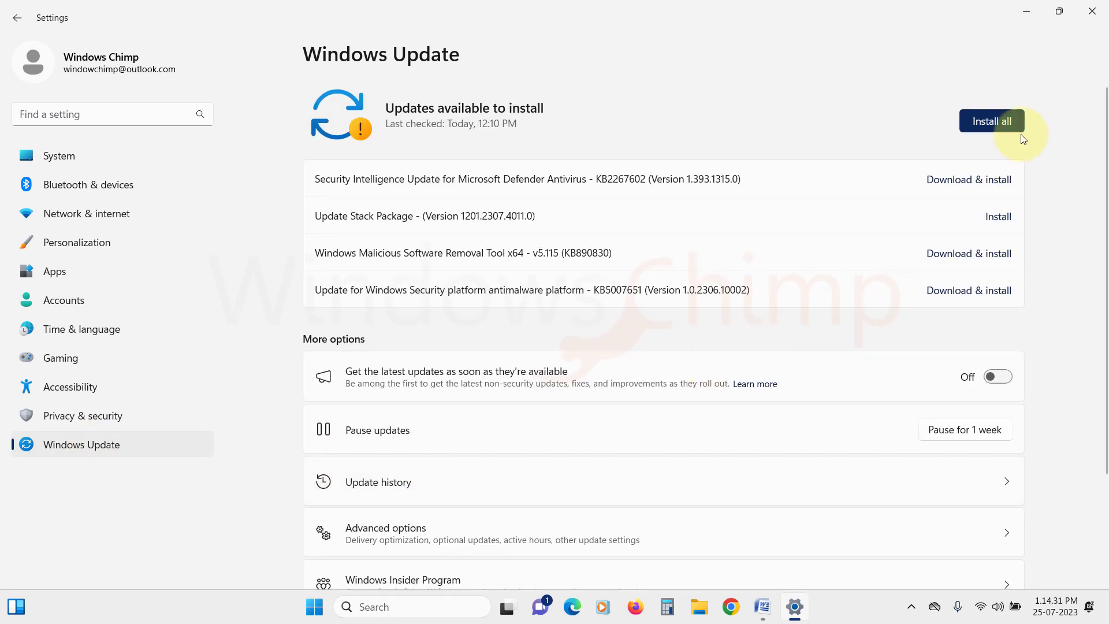
pyautogui.moveTo(1010, 151)
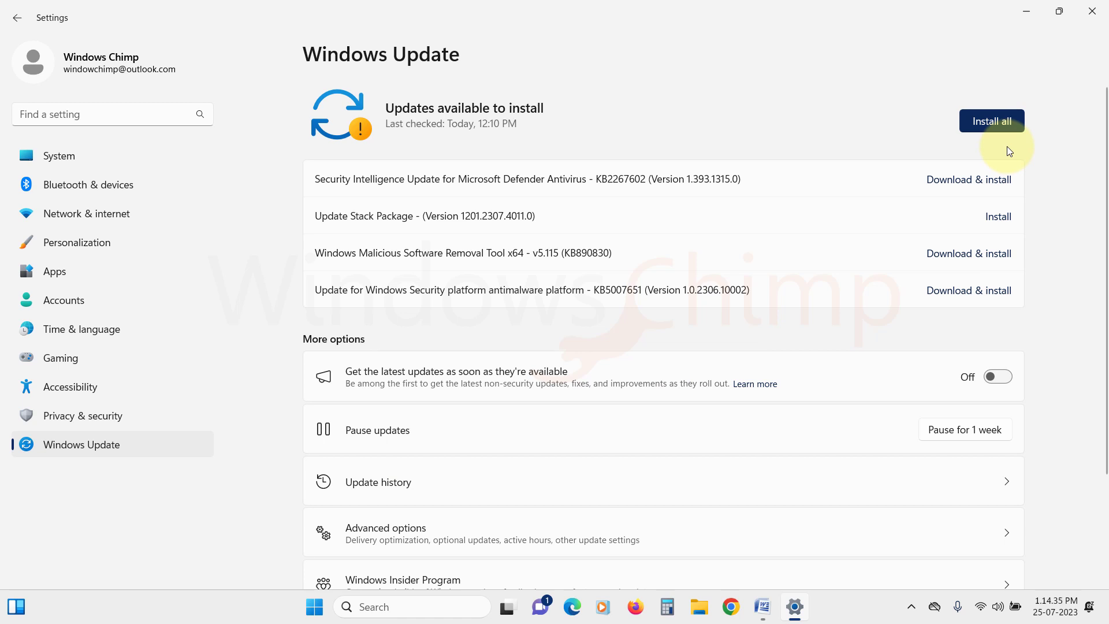
pyautogui.moveTo(1041, 141)
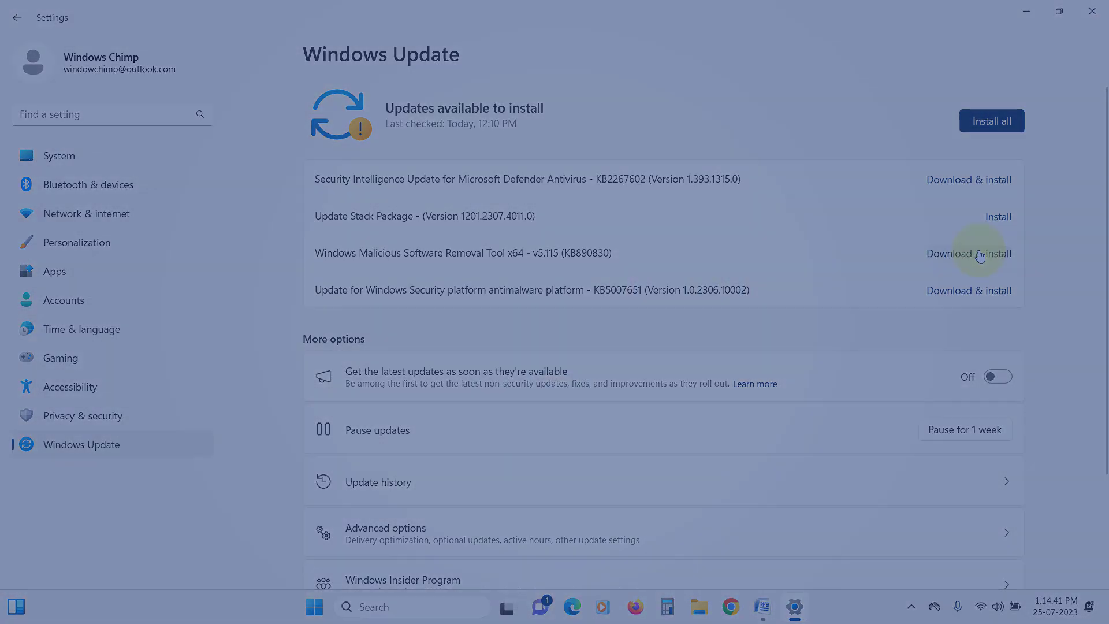
pyautogui.click(1091, 11)
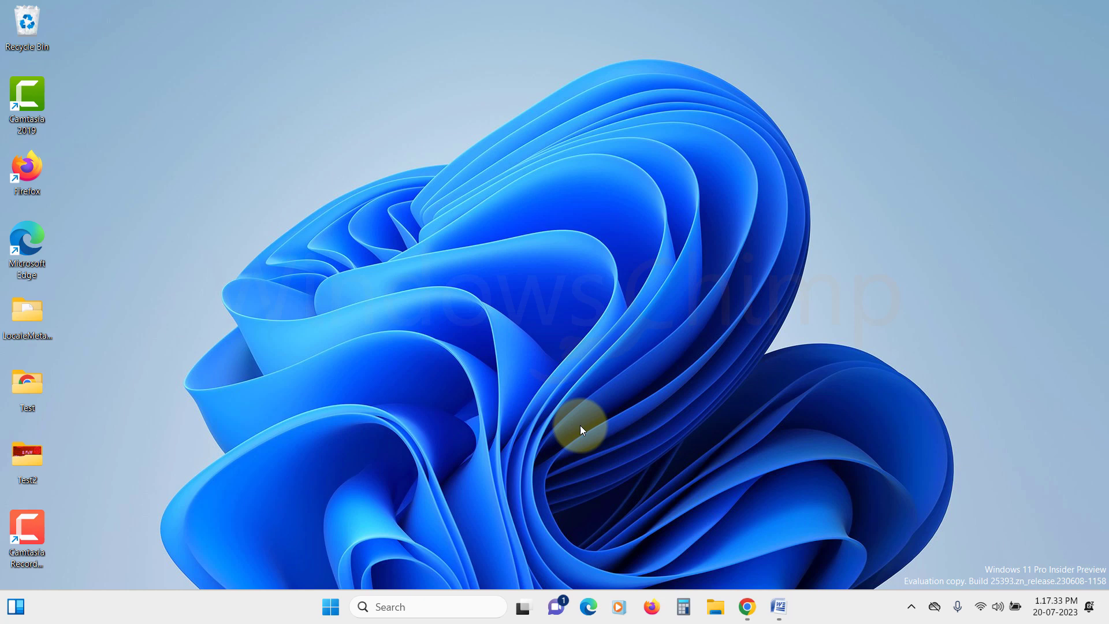
# Step: Launch rstrui.exe from Run to bring up the System Restore wizard
pyautogui.press('Win+r')
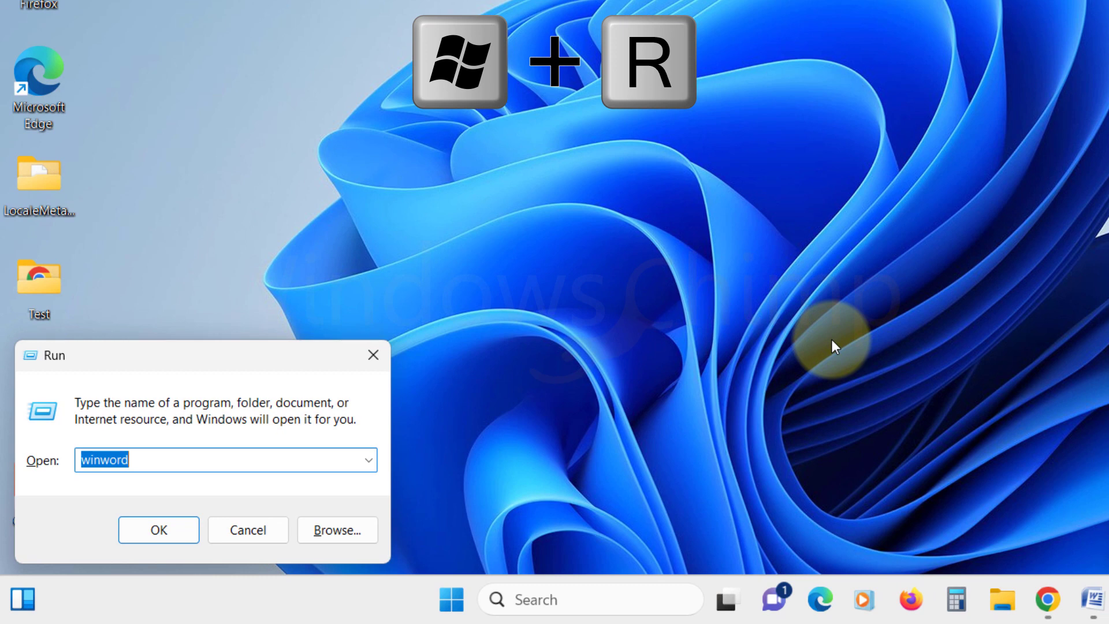
pyautogui.write('rstr')
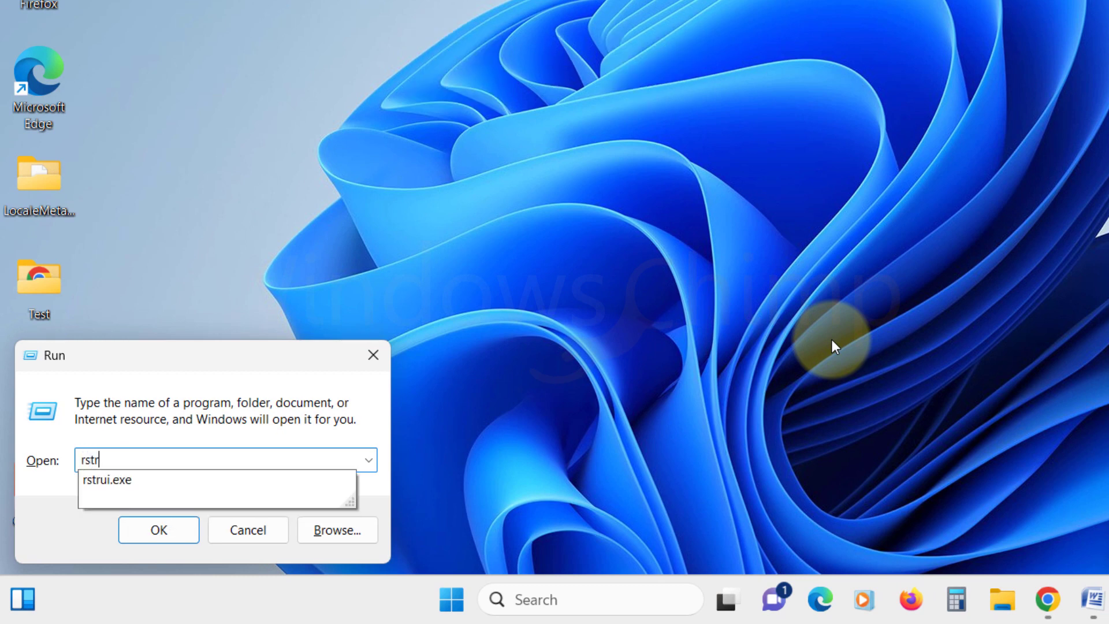
pyautogui.click(106, 480)
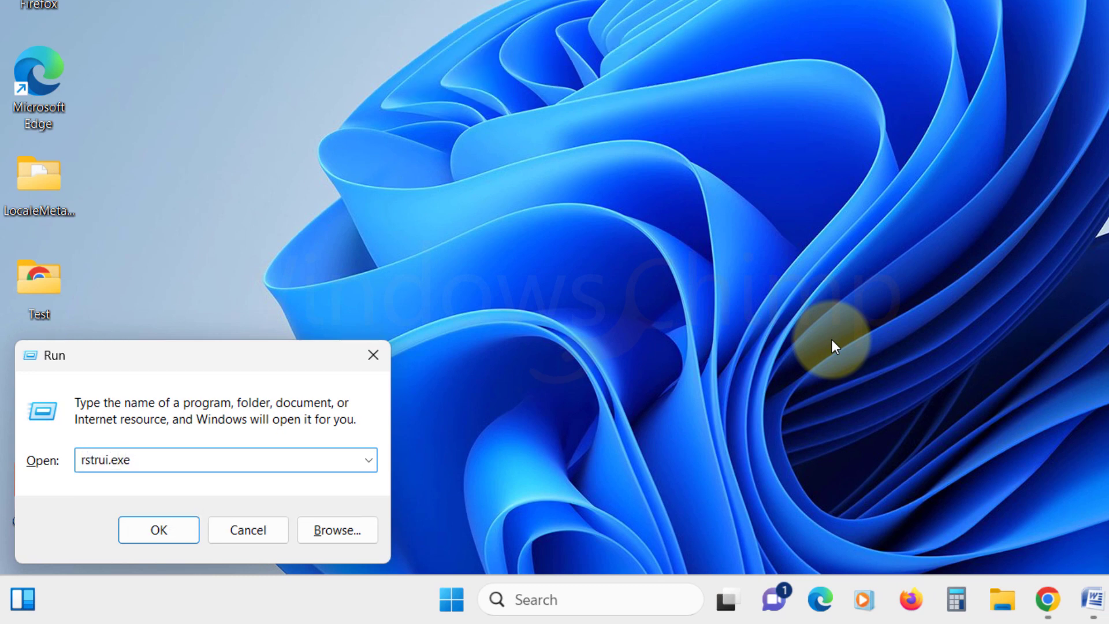
pyautogui.click(159, 530)
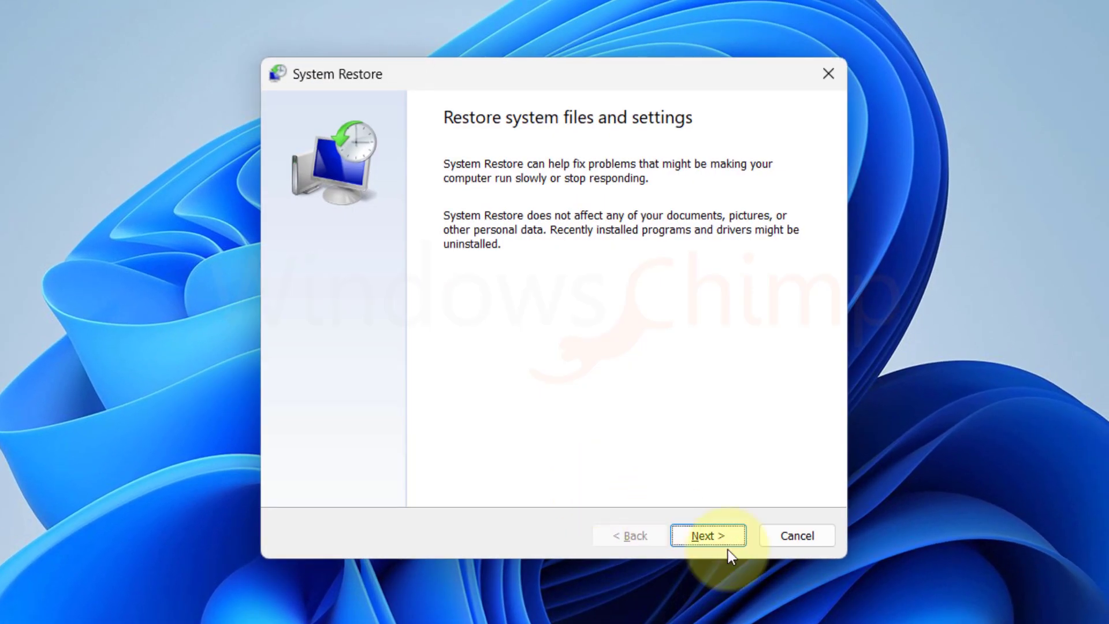
# Step: Restore the computer to the 18-07-2023 Automatic Restore Point and confirm
pyautogui.click(707, 535)
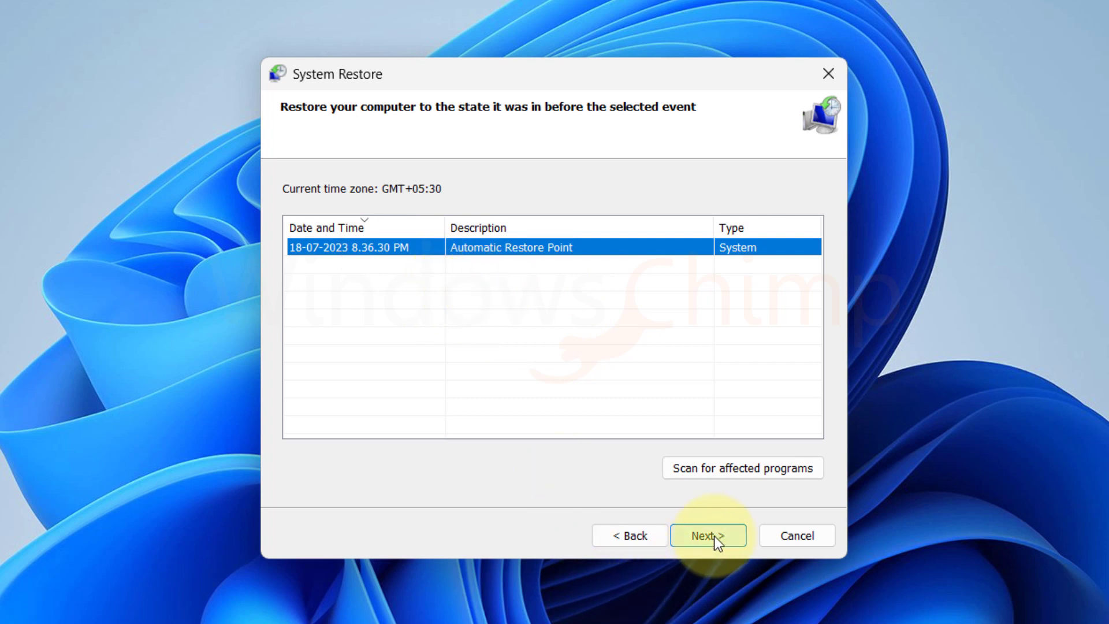
pyautogui.click(706, 535)
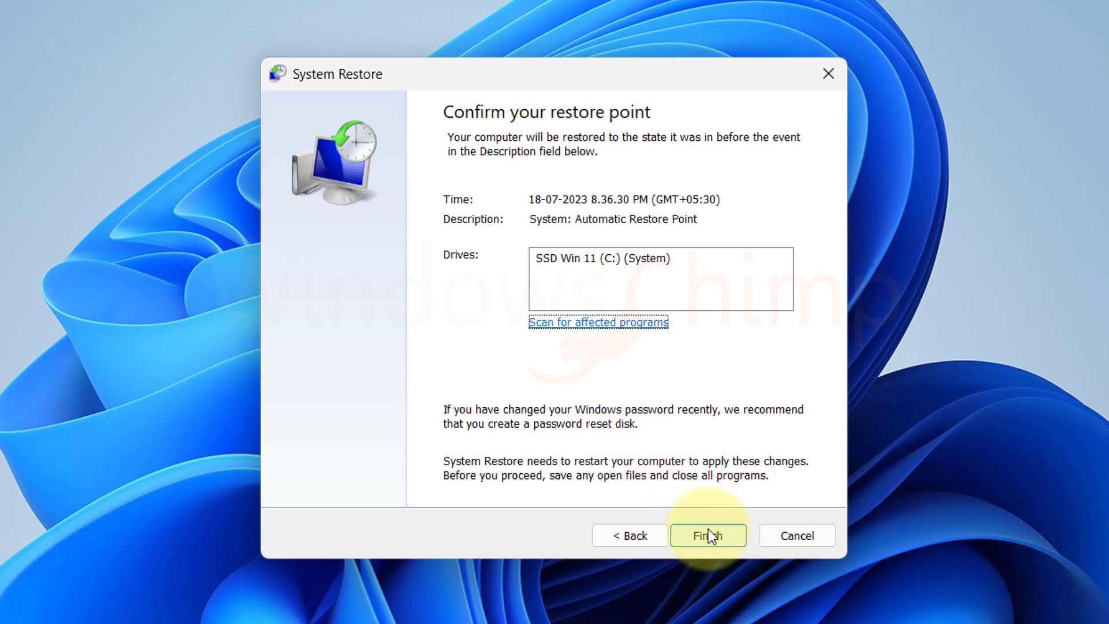
pyautogui.click(707, 534)
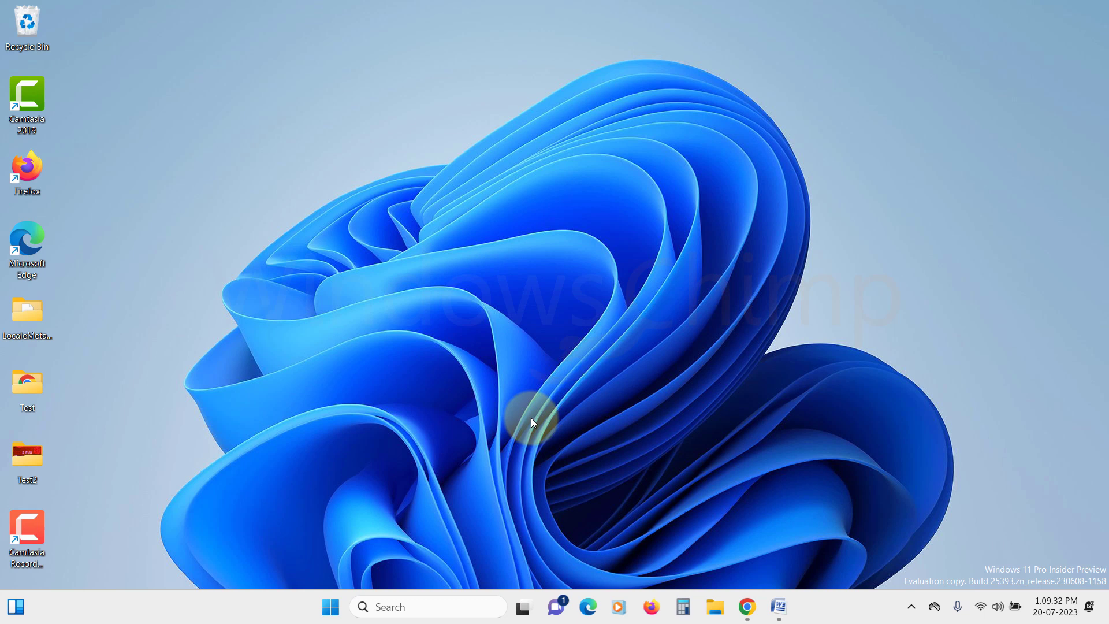
# Step: Launch Command Prompt as administrator from search and approve the UAC prompt
pyautogui.click(329, 607)
pyautogui.write('cmd')
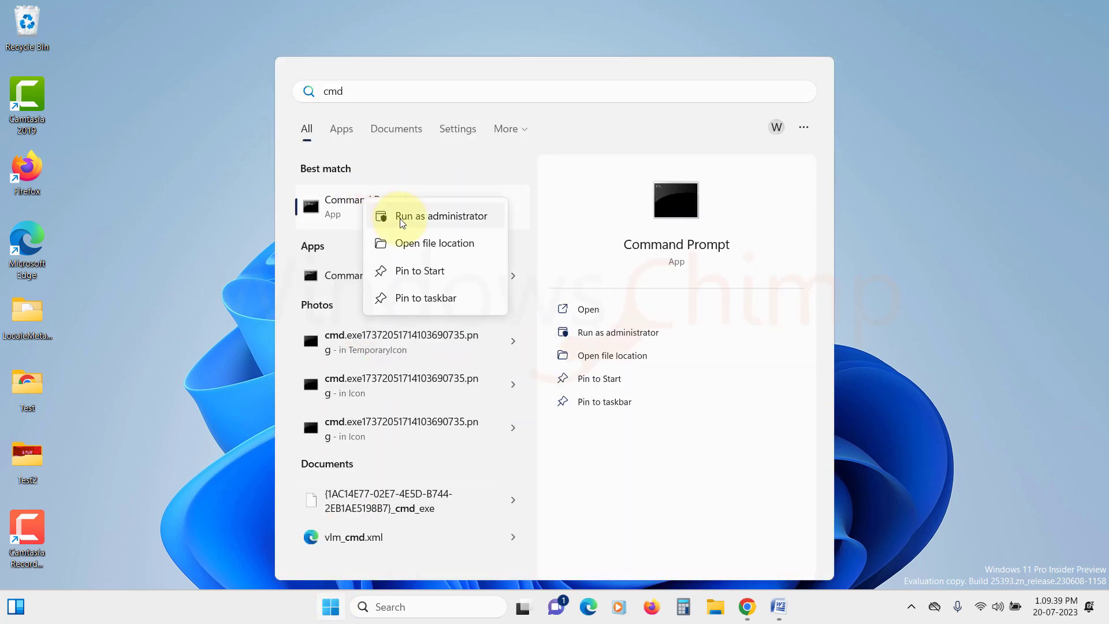
pyautogui.click(440, 216)
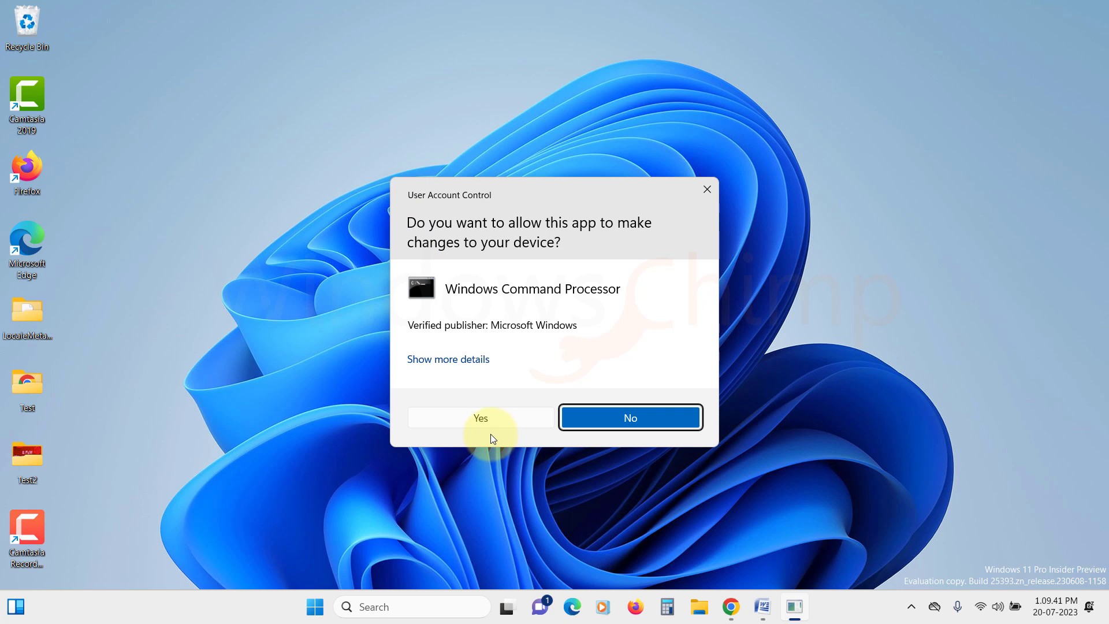
pyautogui.click(481, 417)
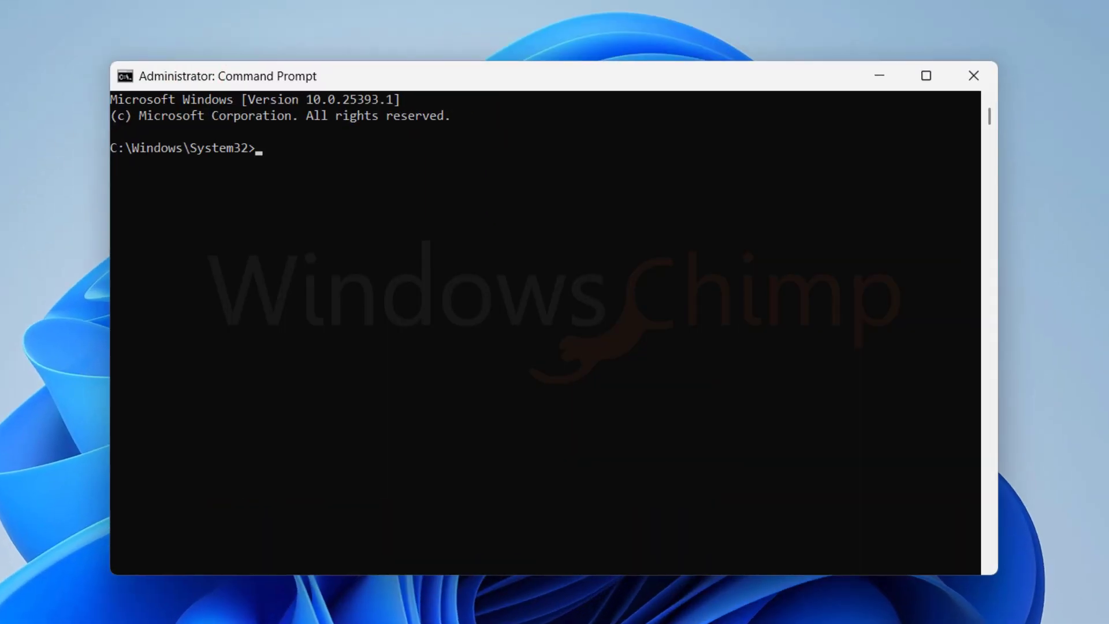
# Step: Run the sfc /scannow System File Checker scan in the elevated prompt
pyautogui.write('sfc /ScanN')
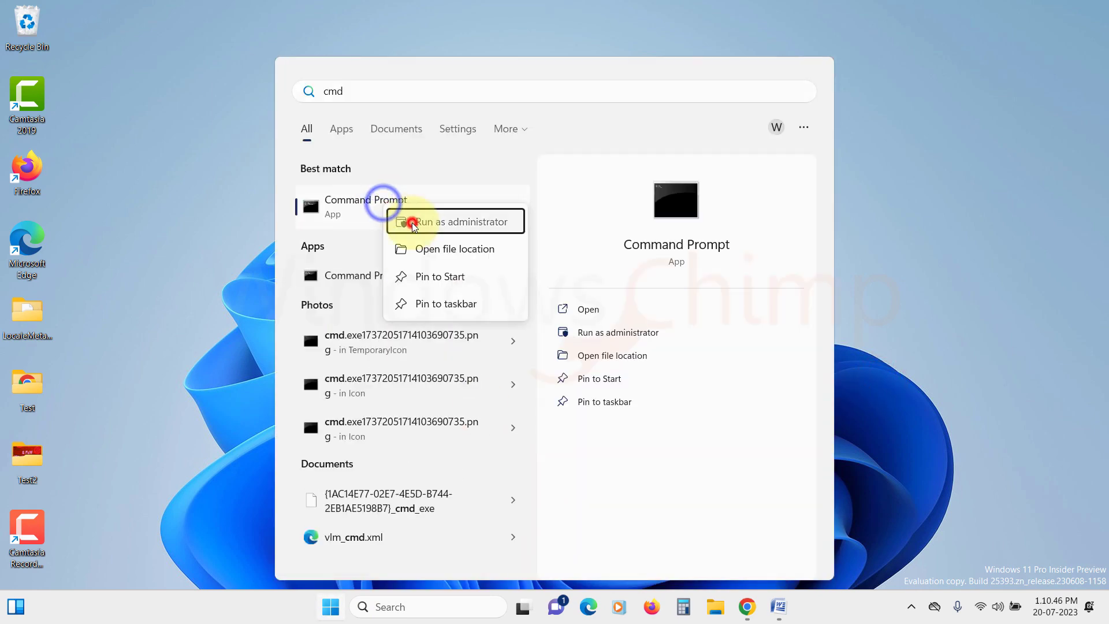
# Step: Run dism /Online /Cleanup-Image /Restorehealth in a new administrator Command Prompt
pyautogui.click(449, 221)
pyautogui.write('dism /O')
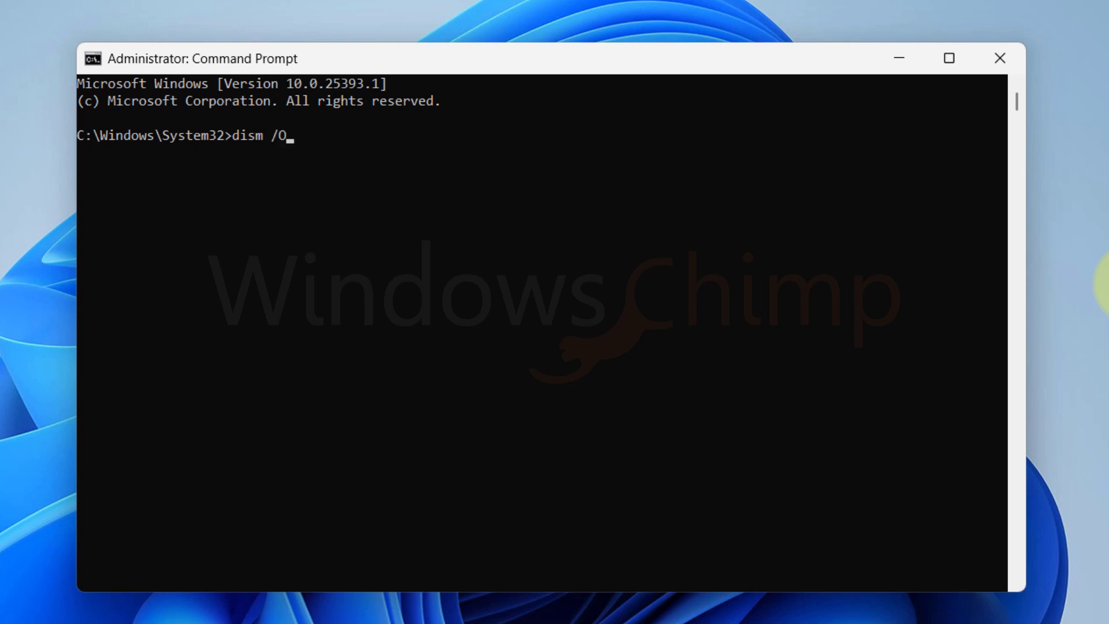
pyautogui.write('nline /')
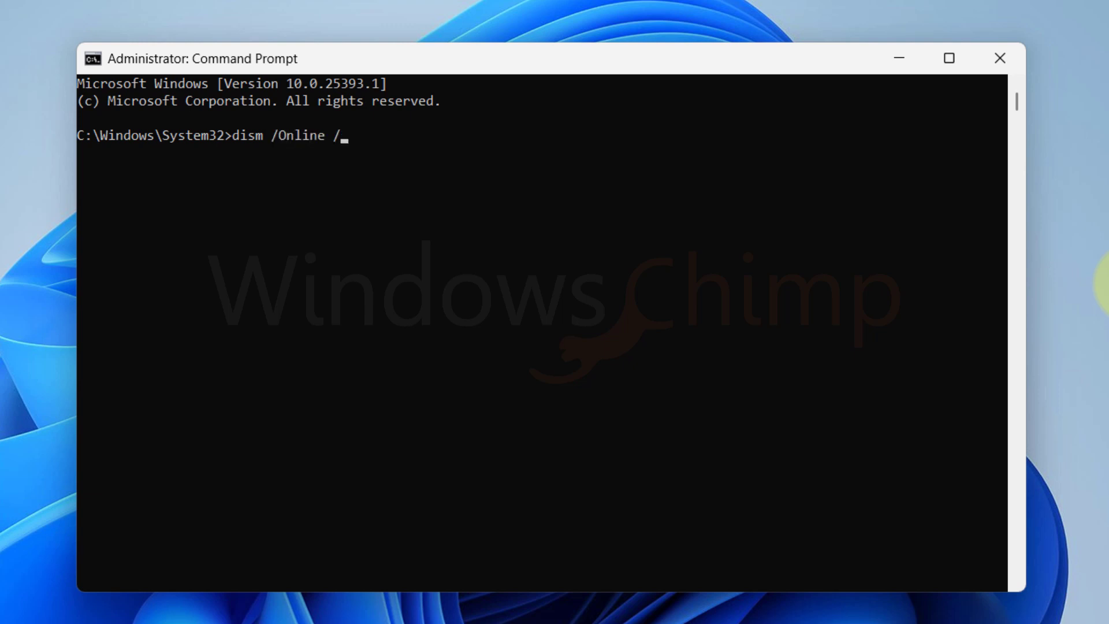
pyautogui.write('Cleanup-Image /Restorehealth')
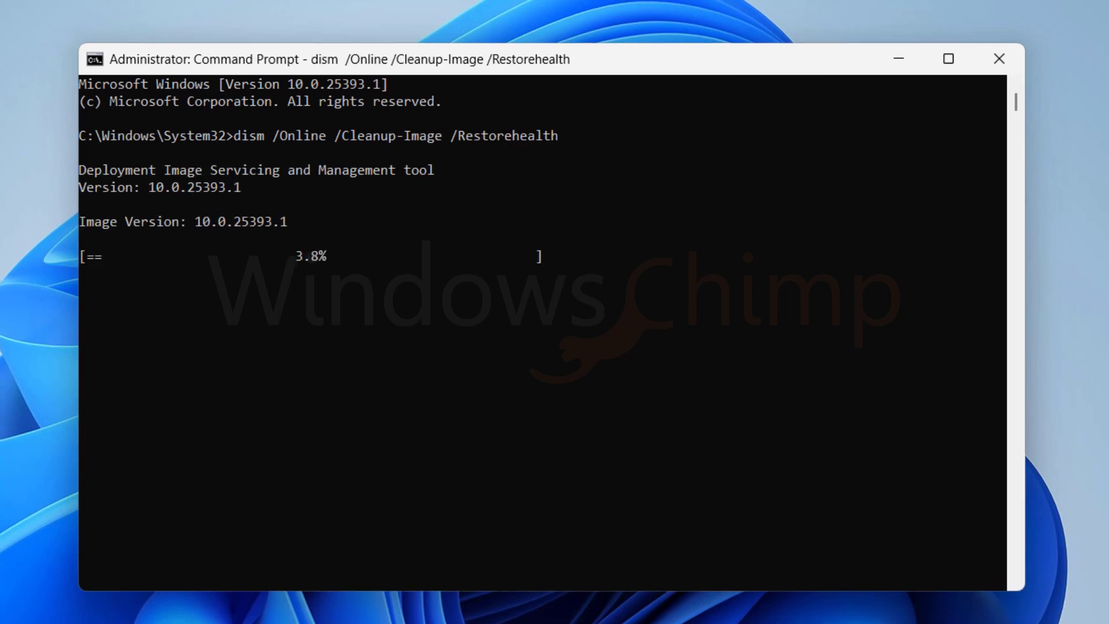
# Step: Bring up the Start menu's power choices to restart the PC
pyautogui.click(329, 607)
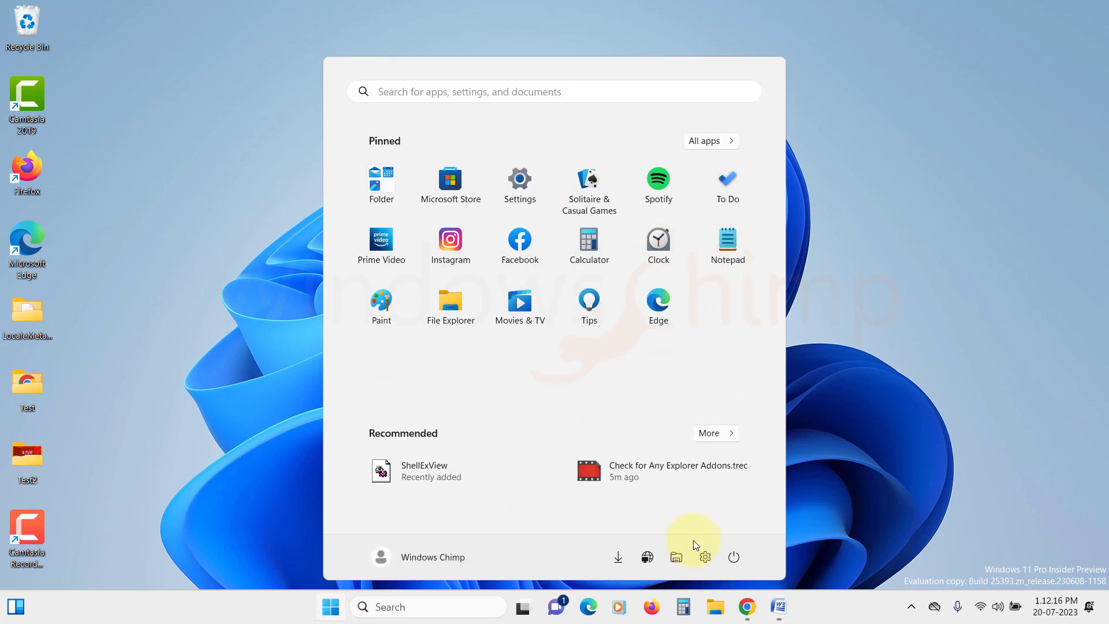
pyautogui.click(734, 557)
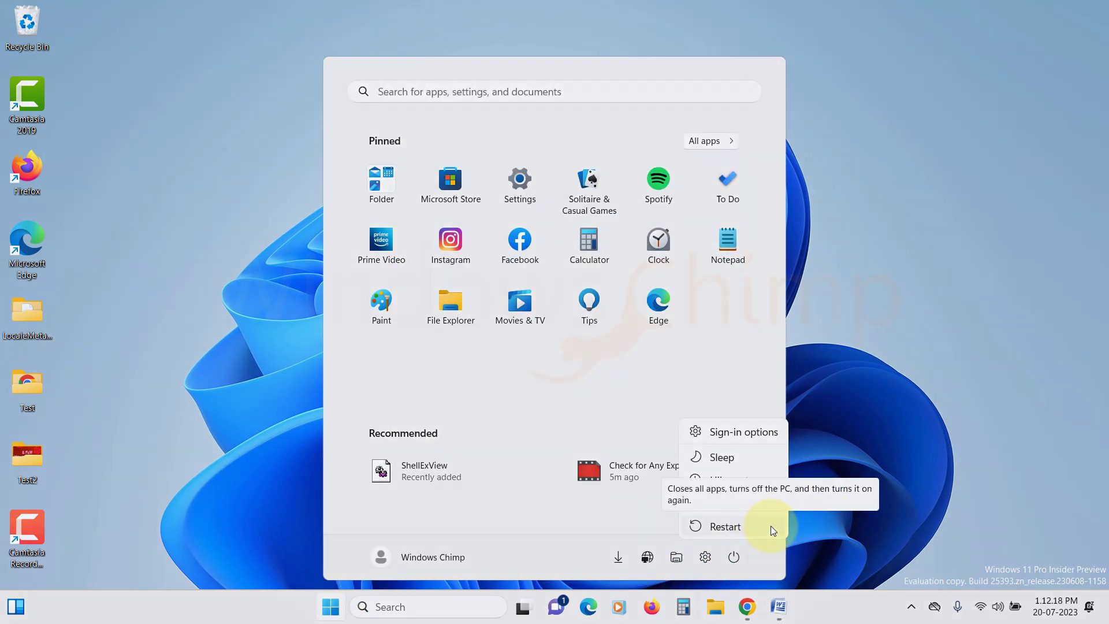